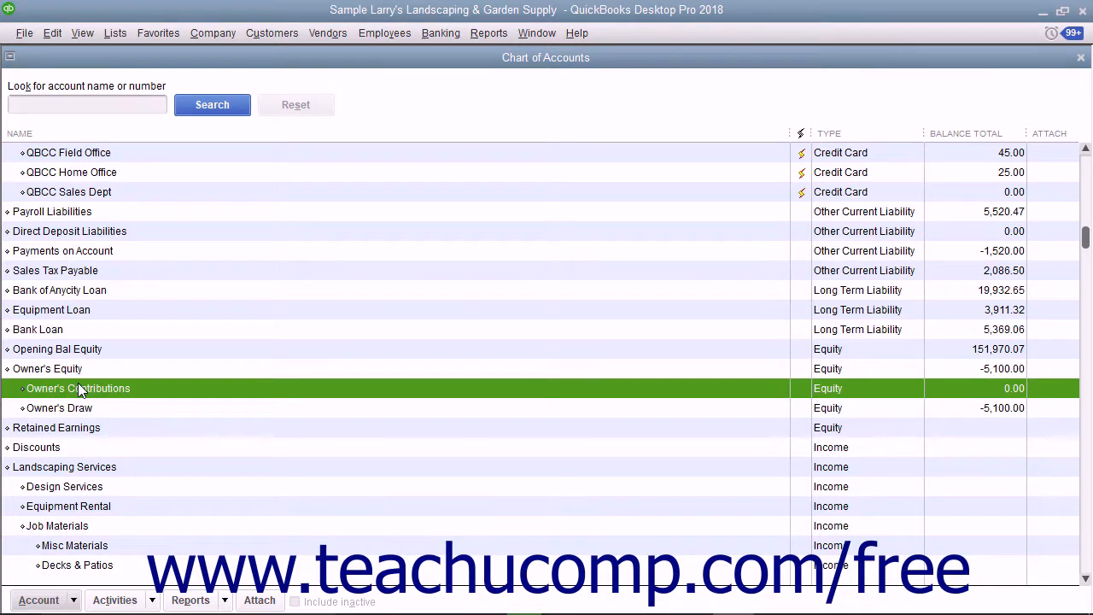
Choose Make Deposits from the Banking menu to begin a new bank deposit.
click(441, 32)
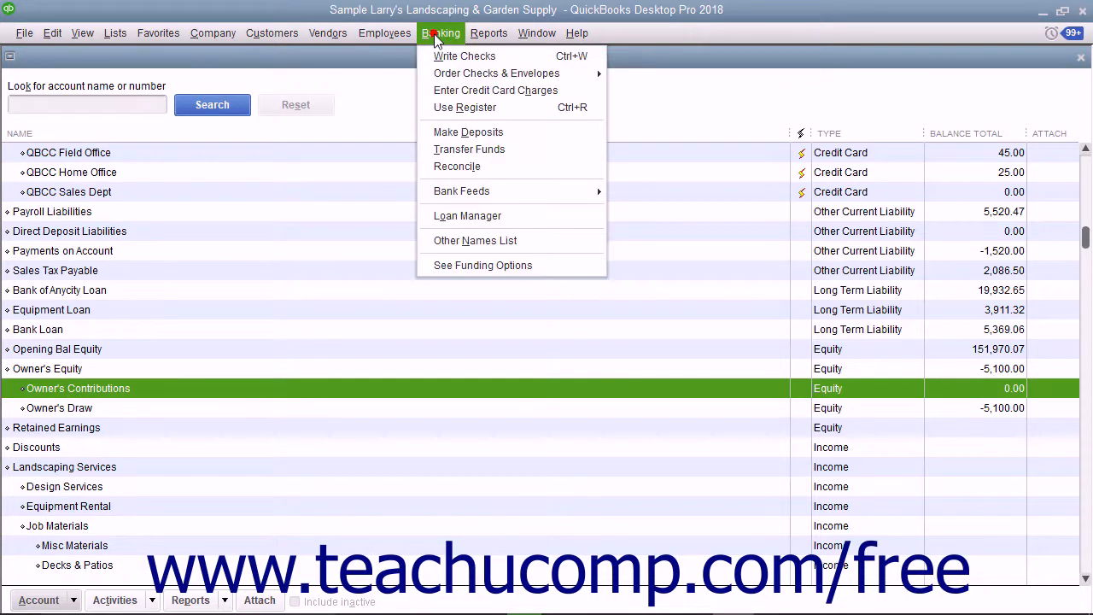
click(468, 132)
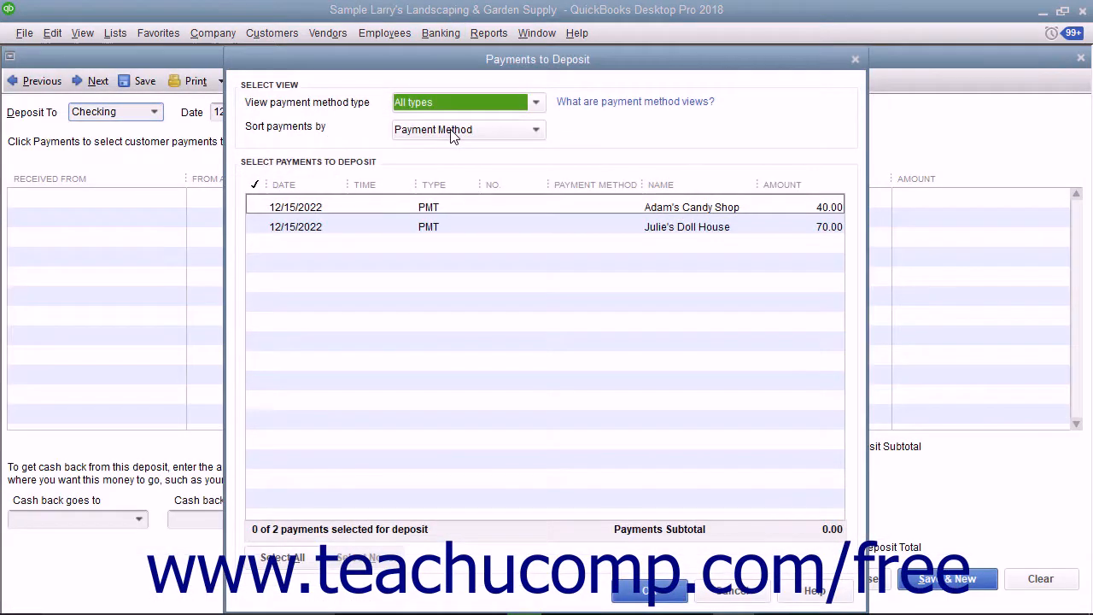
Cancel the Payments to Deposit list, leaving a blank Make Deposits form.
click(720, 589)
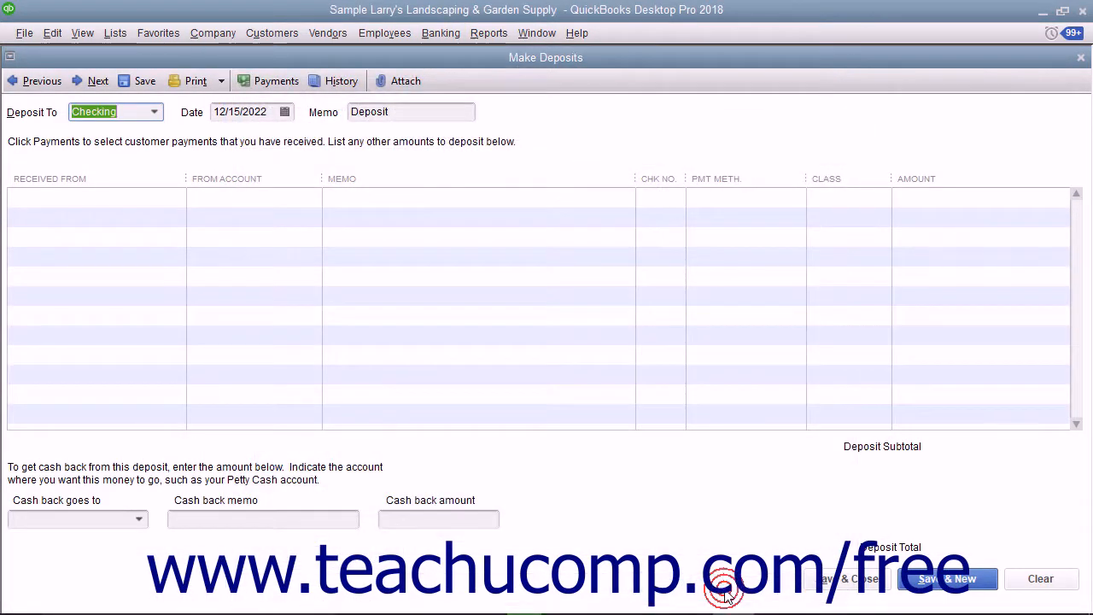
mouse_move(543, 336)
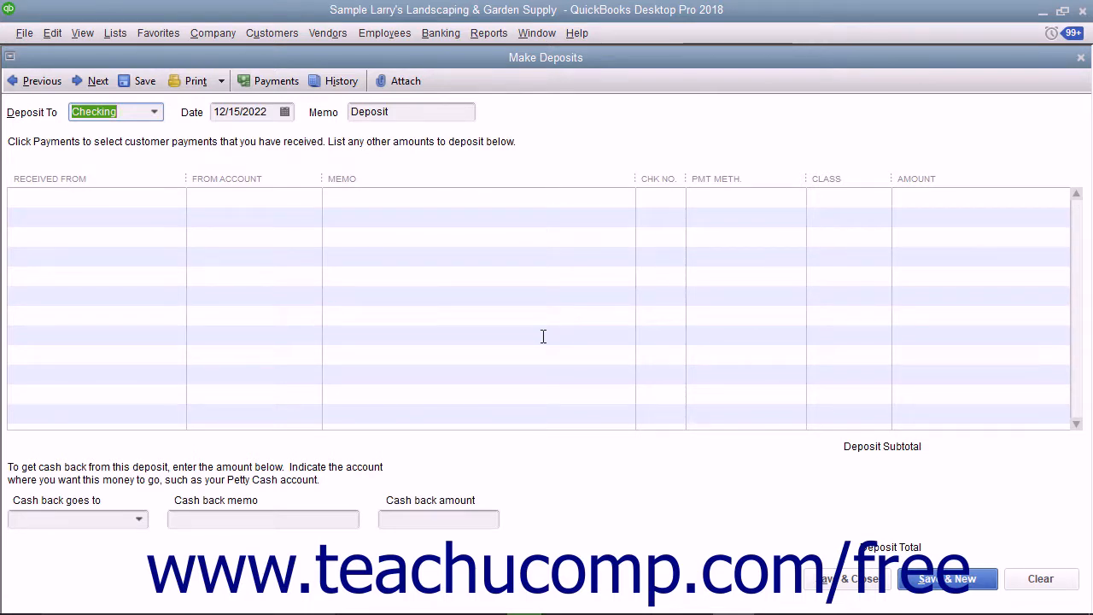
mouse_move(502, 226)
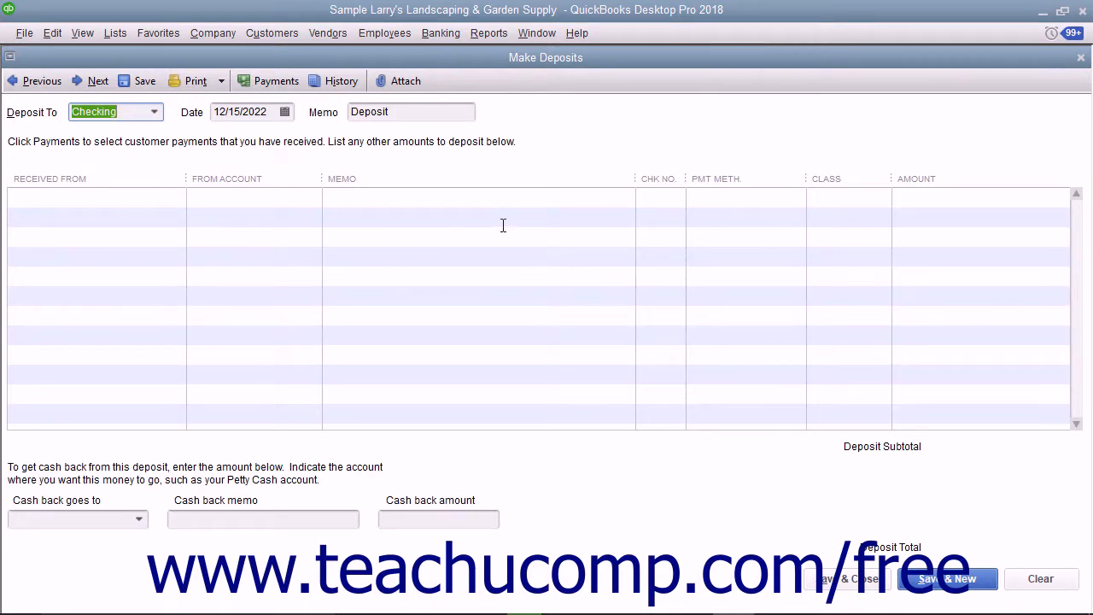
mouse_move(471, 223)
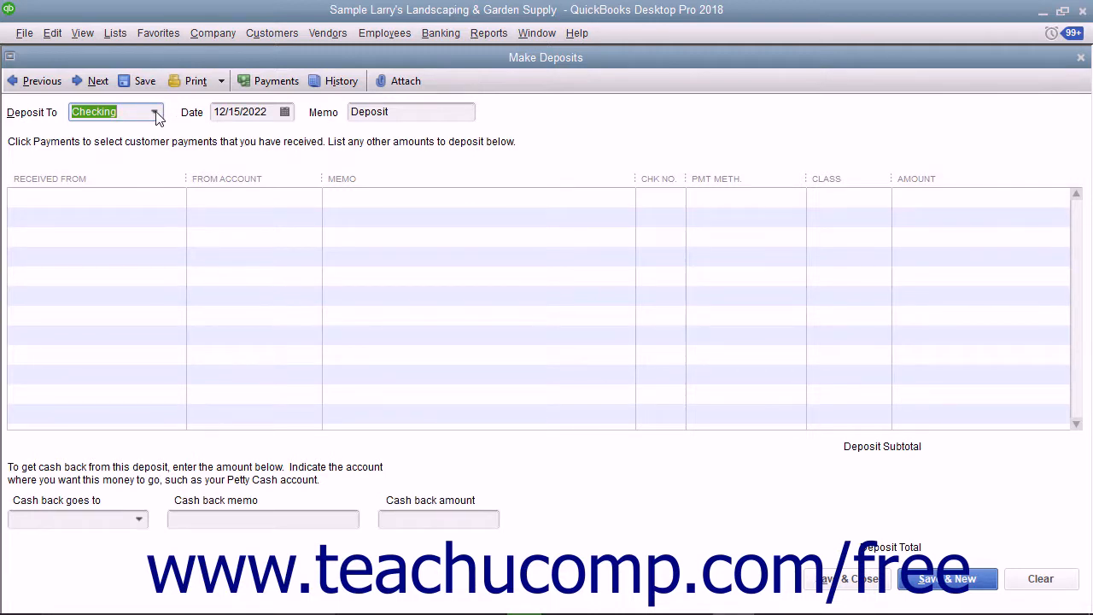
Select Checking in the Deposit To list as the receiving account.
click(157, 113)
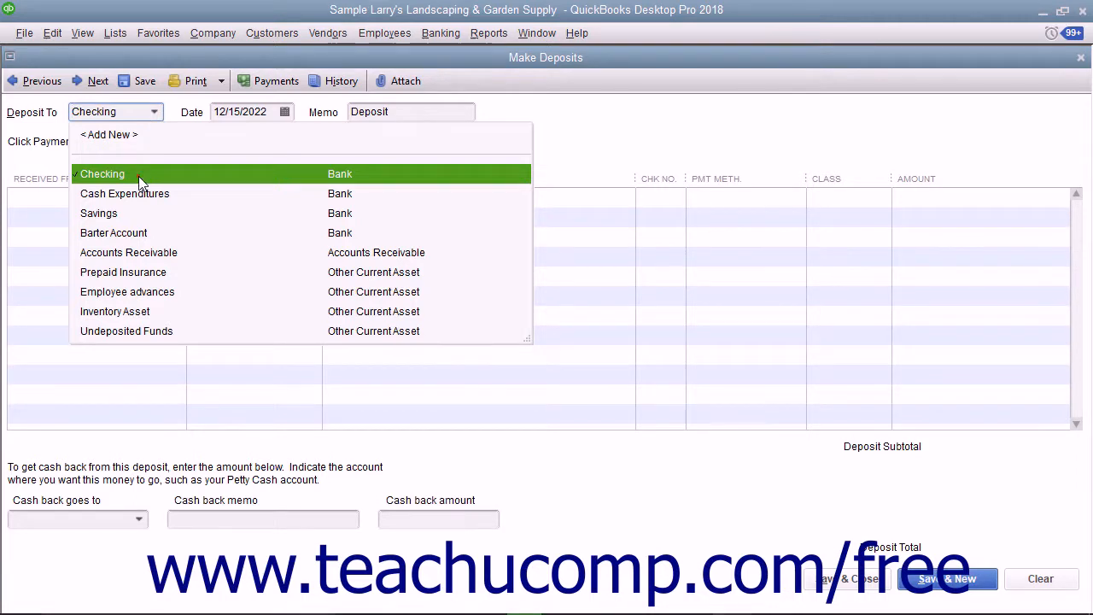
click(102, 174)
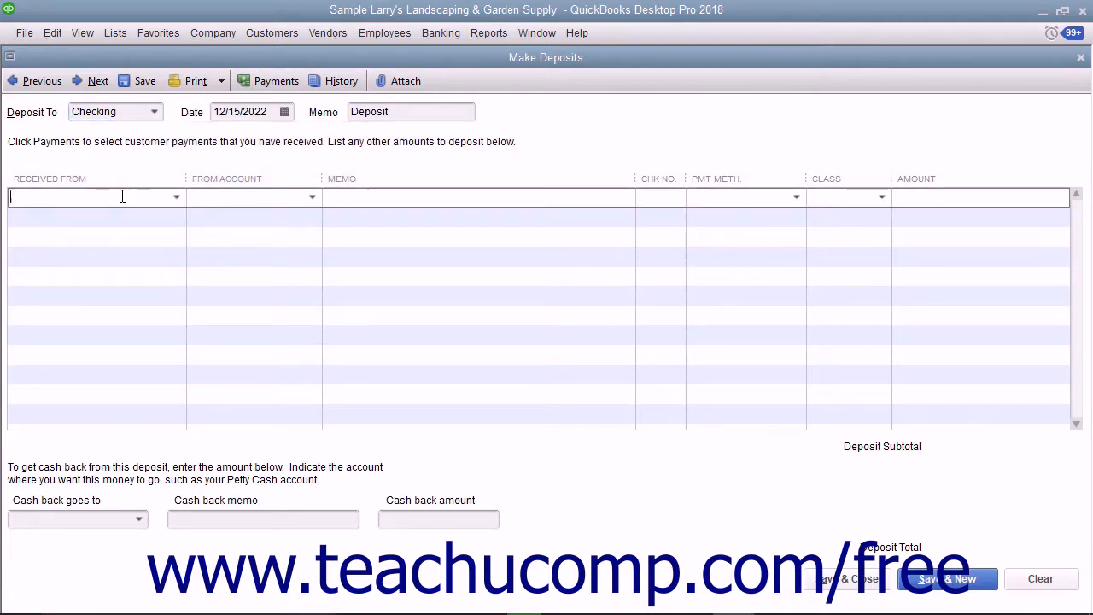
text(Larry Wadford)
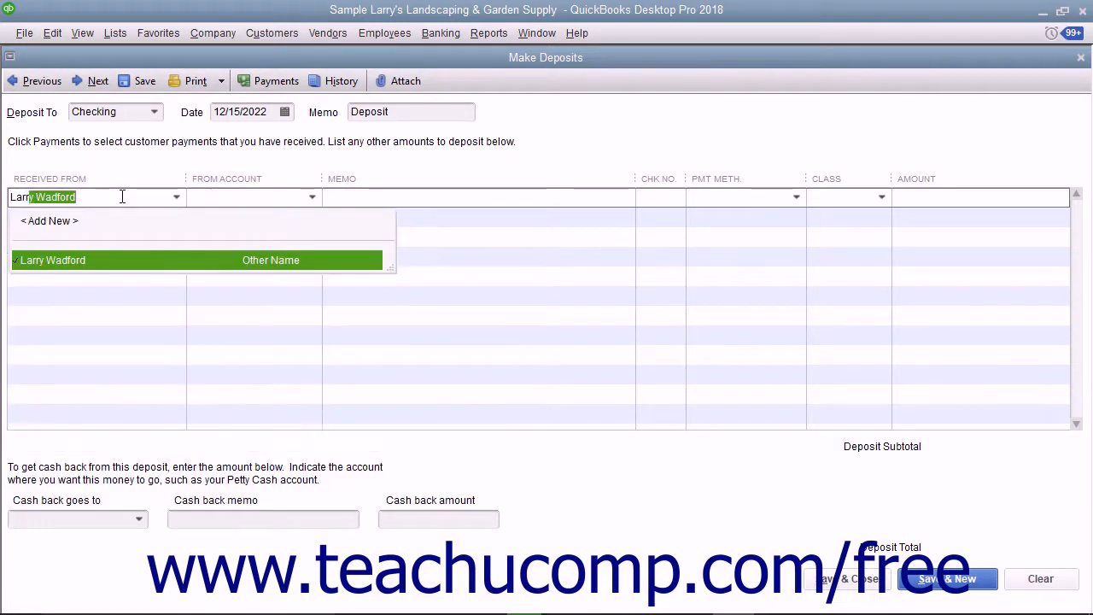
click(53, 260)
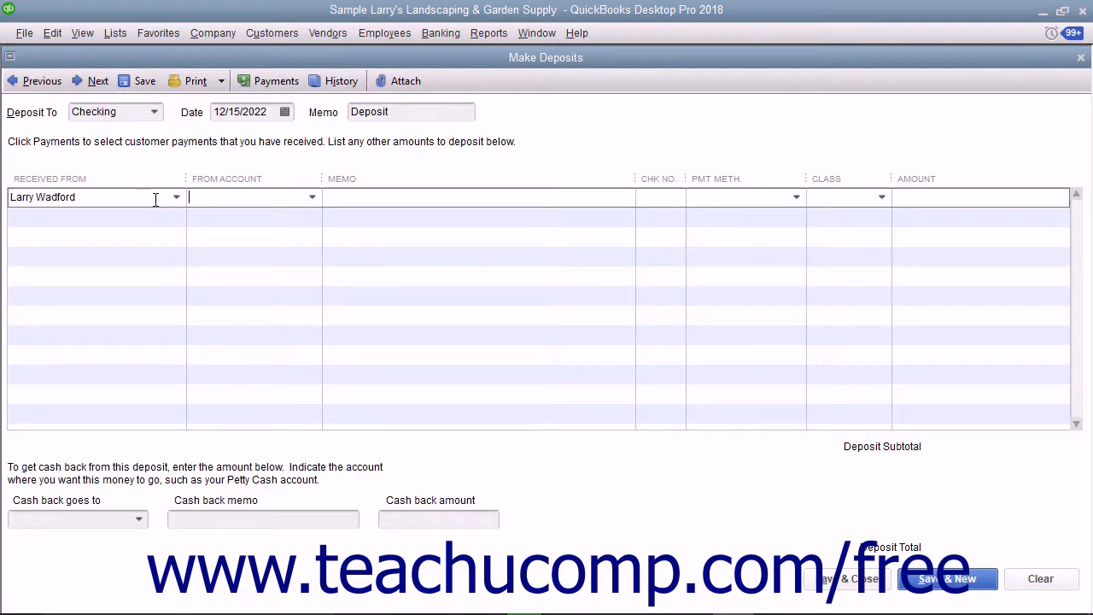
click(311, 198)
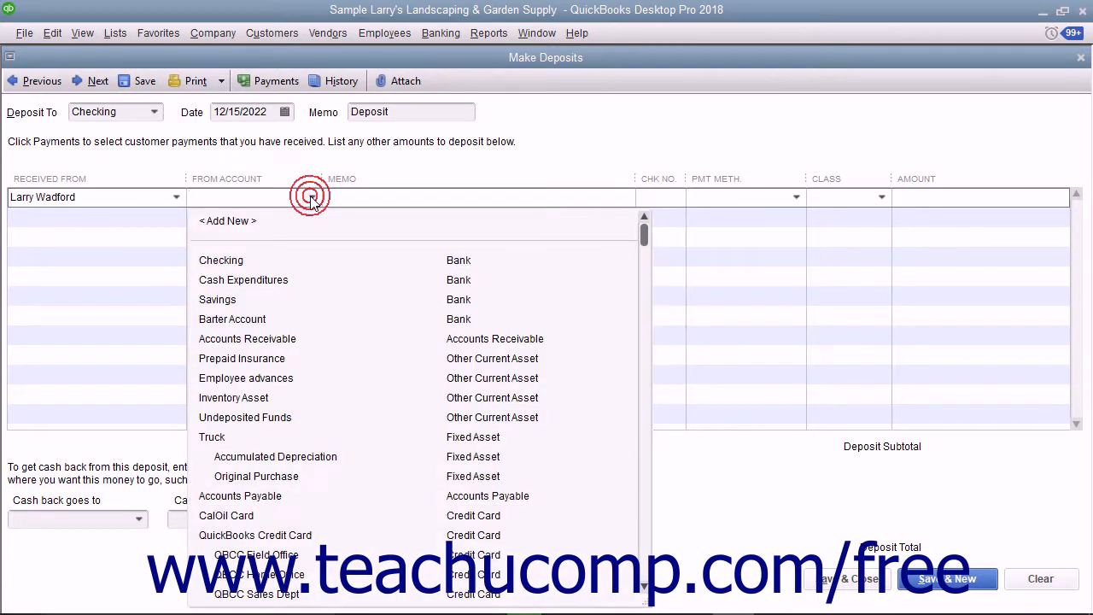
click(256, 196)
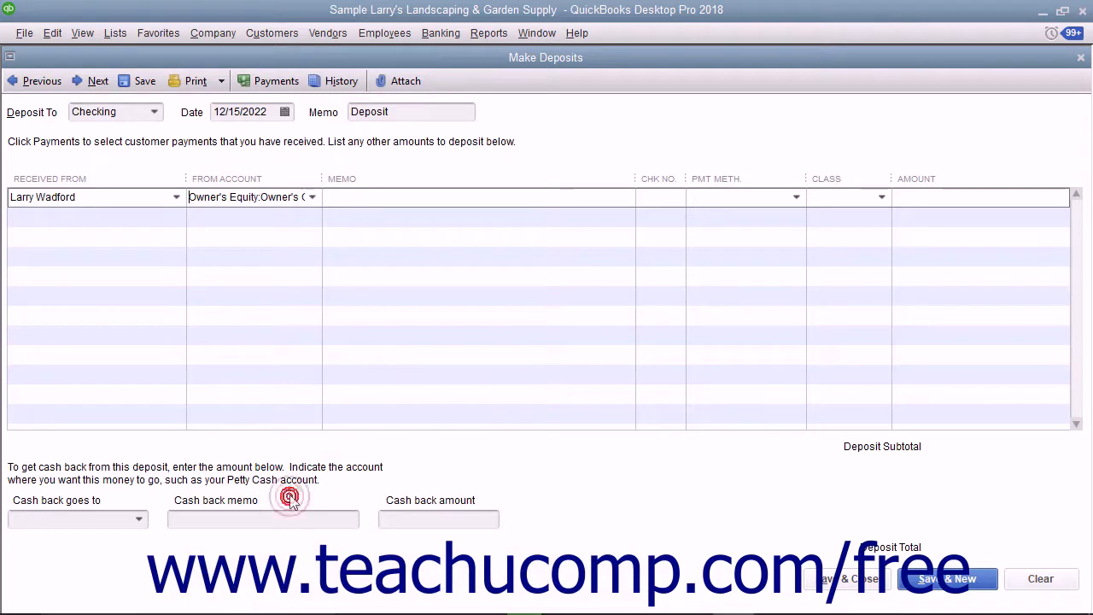